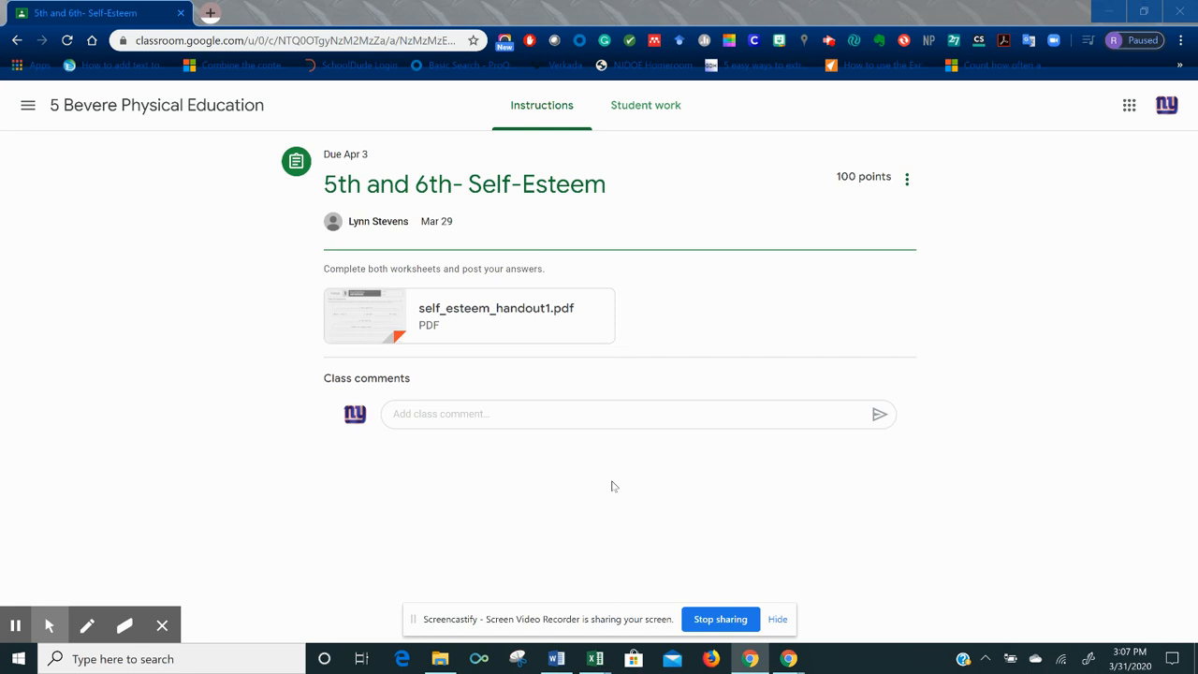
{"action": "mouse_move", "coordinate": [395, 500]}
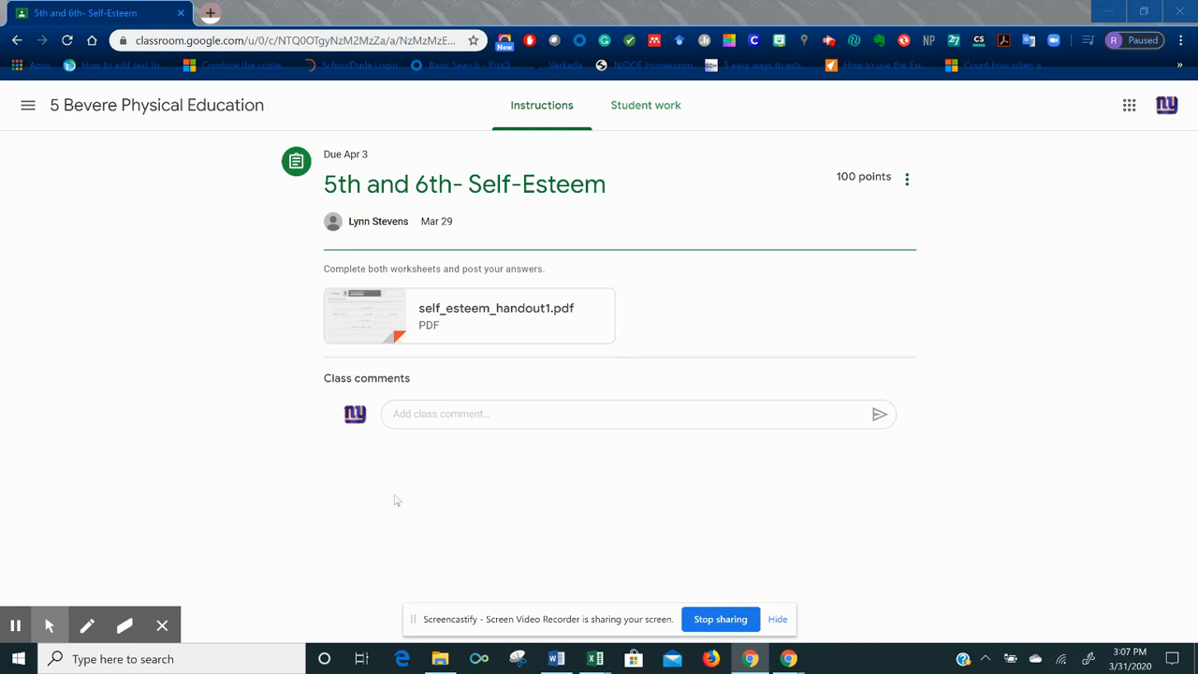
{"action": "mouse_move", "coordinate": [570, 479]}
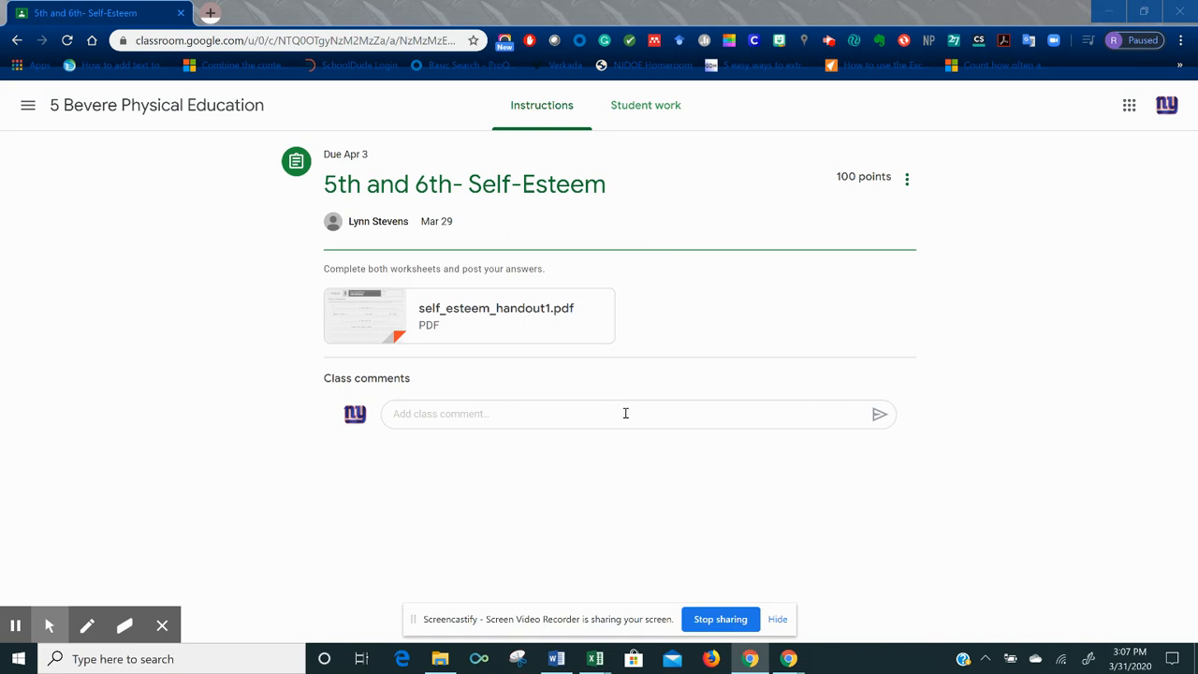
{"action": "mouse_move", "coordinate": [498, 225]}
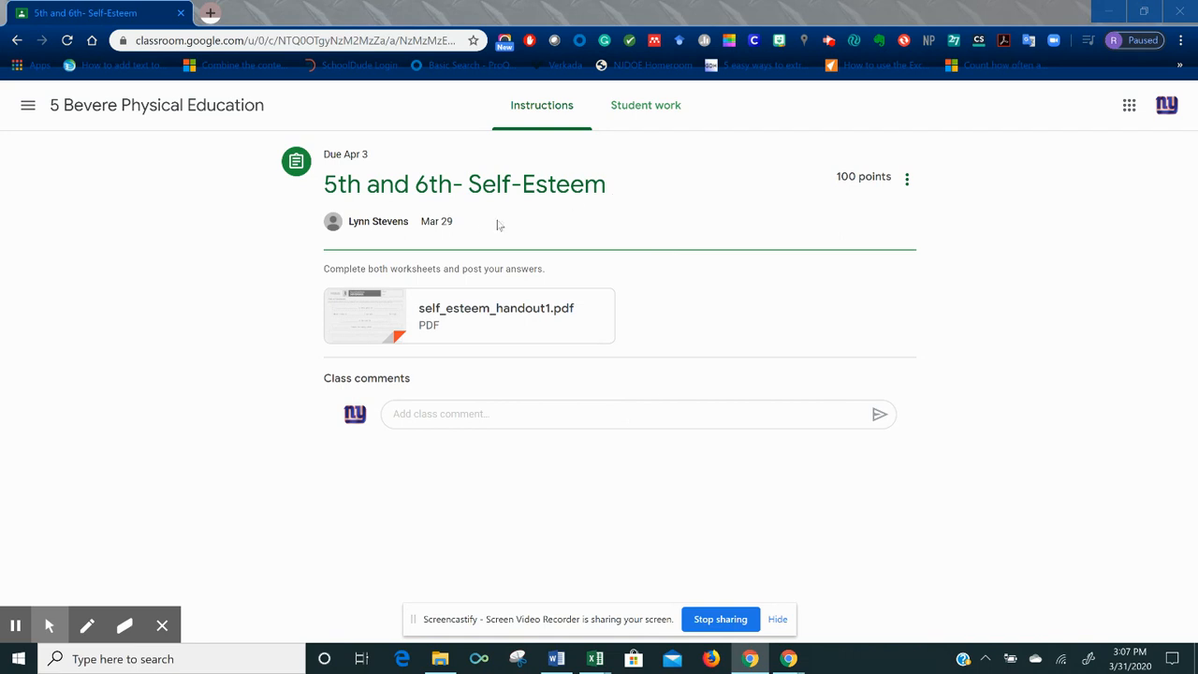
{"action": "mouse_move", "coordinate": [513, 232]}
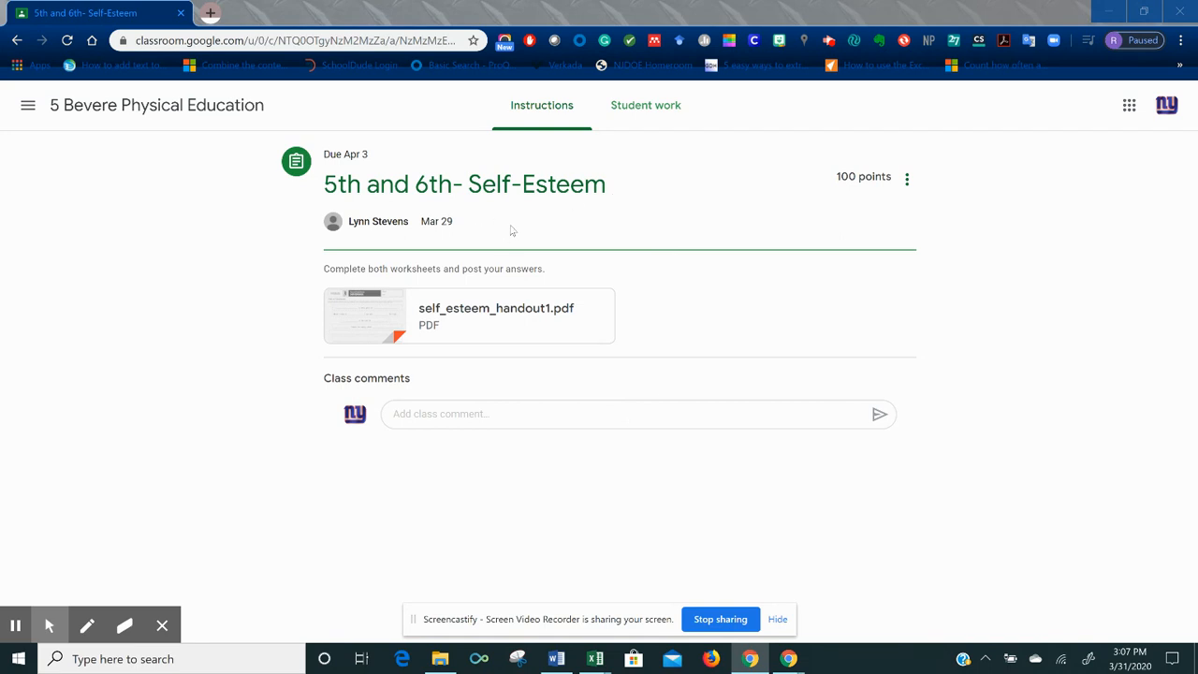
{"action": "mouse_move", "coordinate": [513, 234]}
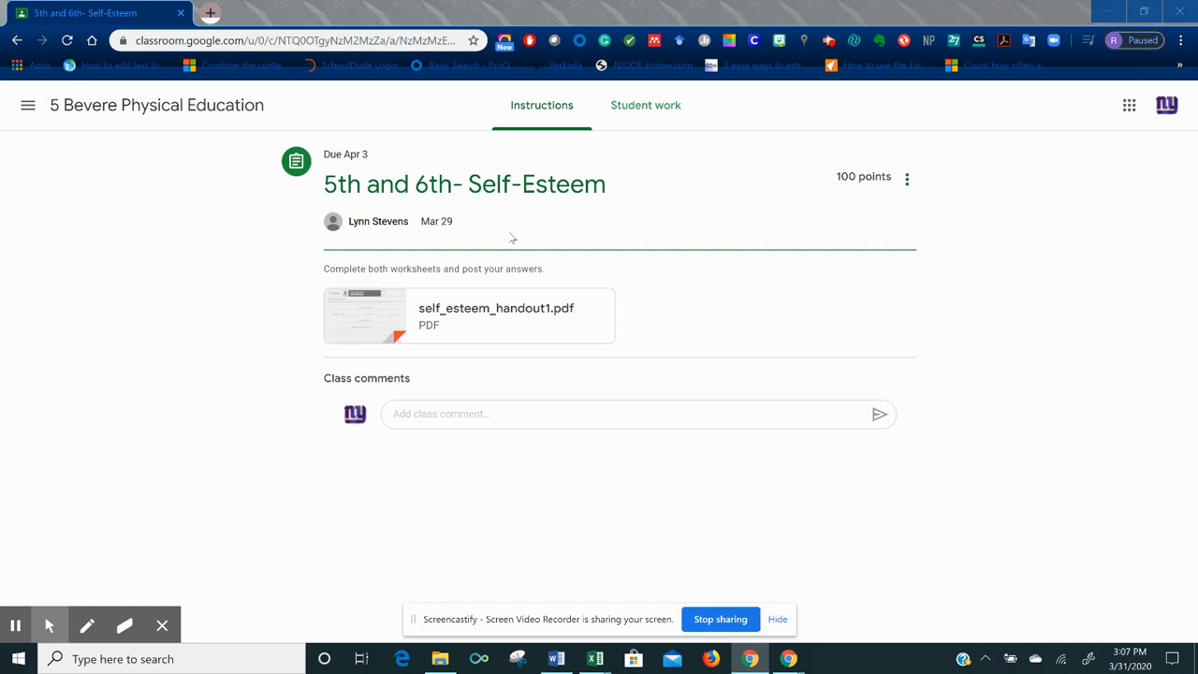
{"action": "mouse_move", "coordinate": [487, 204]}
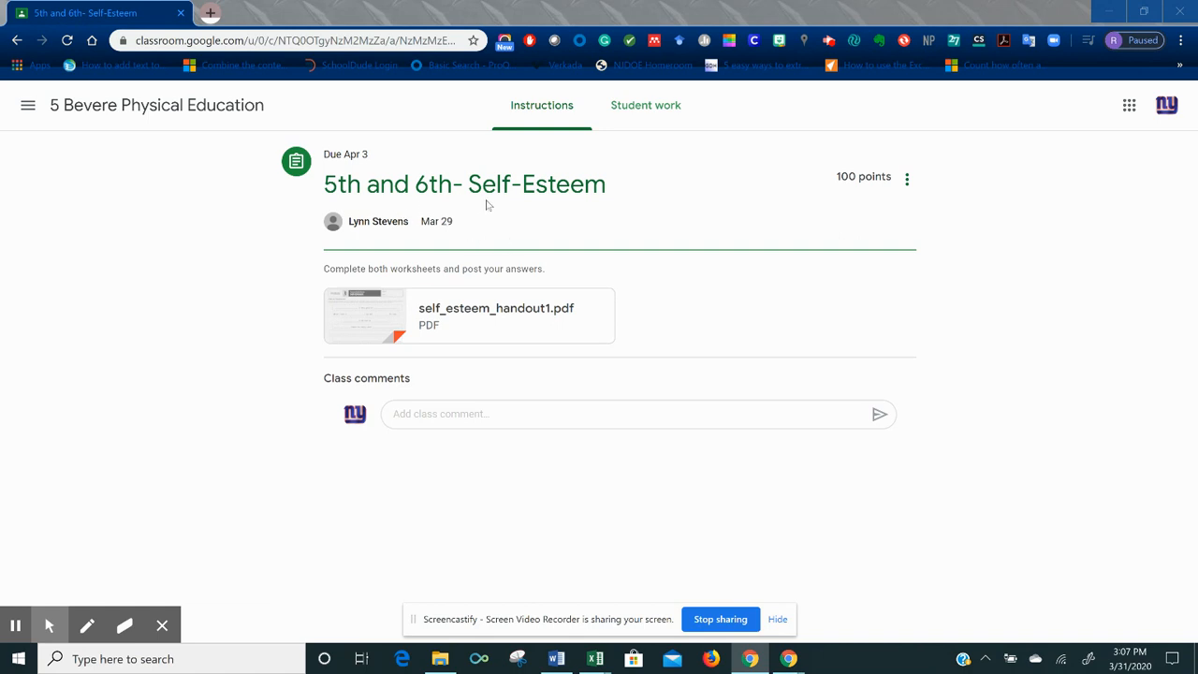
{"action": "mouse_move", "coordinate": [494, 307]}
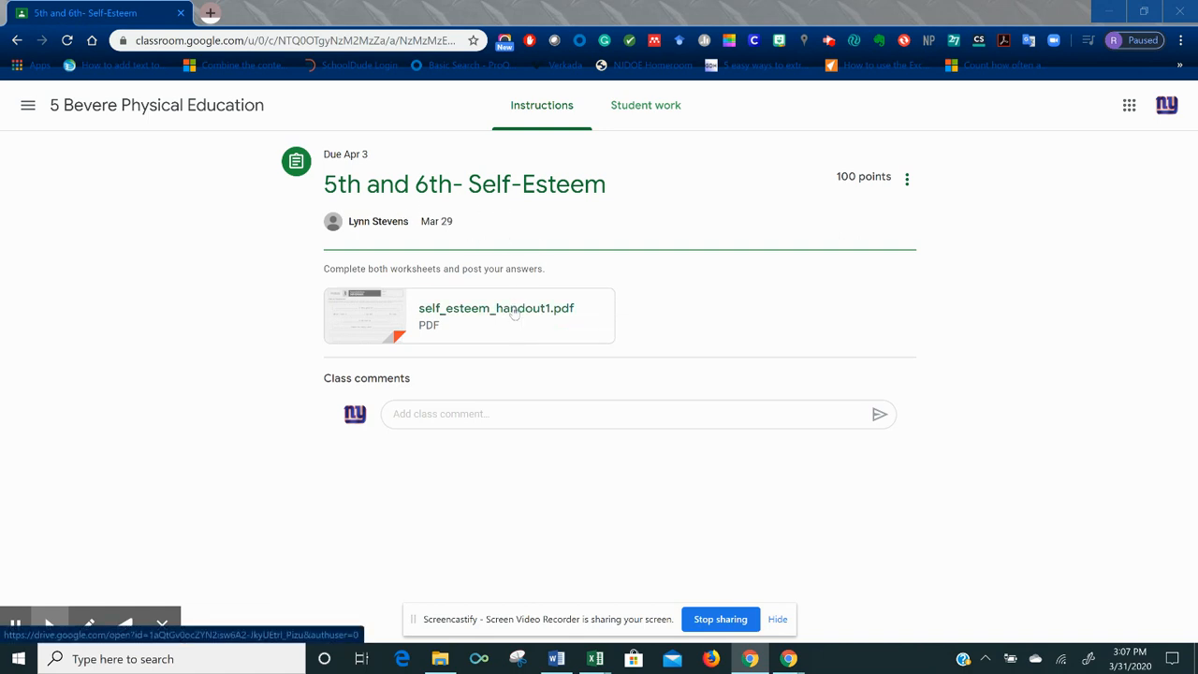
Preview the self_esteem_handout1.pdf attachment and bring up its More actions menu
{"action": "left_click", "coordinate": [496, 314]}
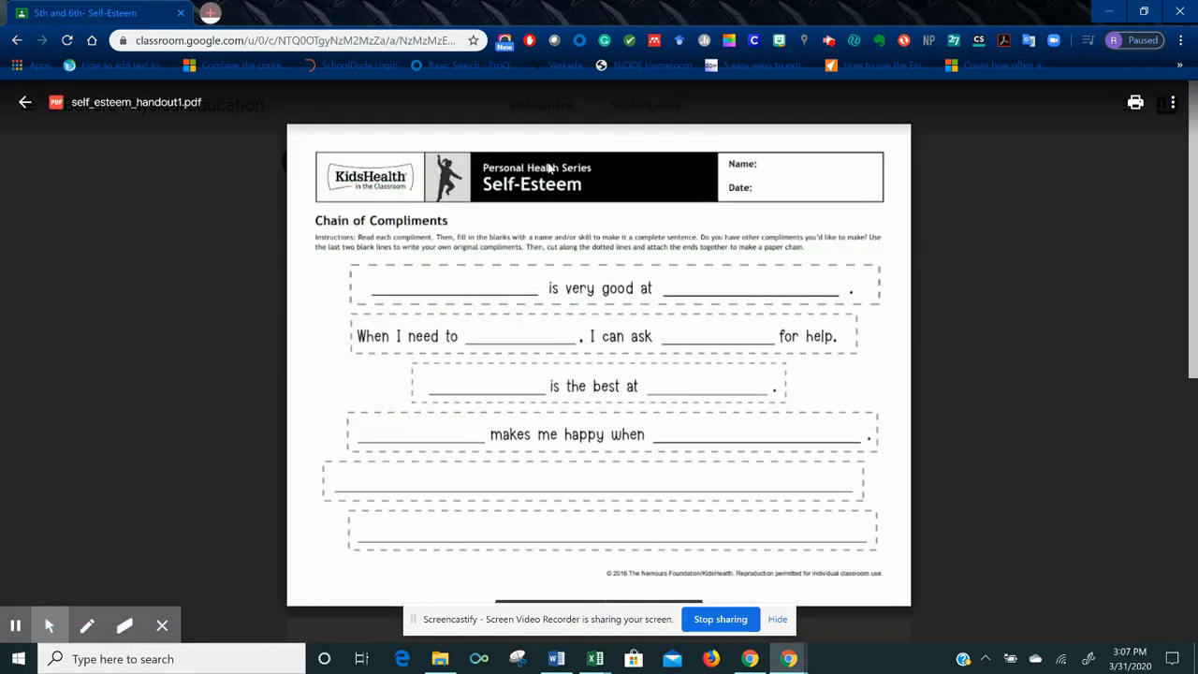
{"action": "left_click", "coordinate": [603, 105]}
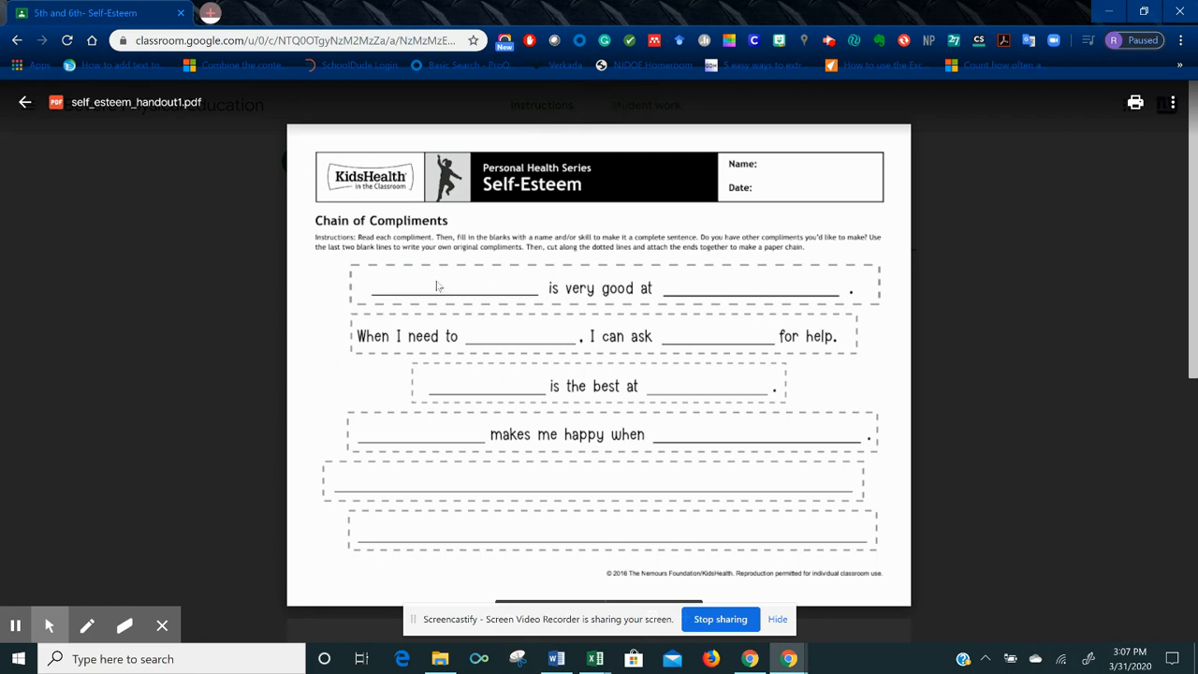
{"action": "left_click", "coordinate": [25, 101]}
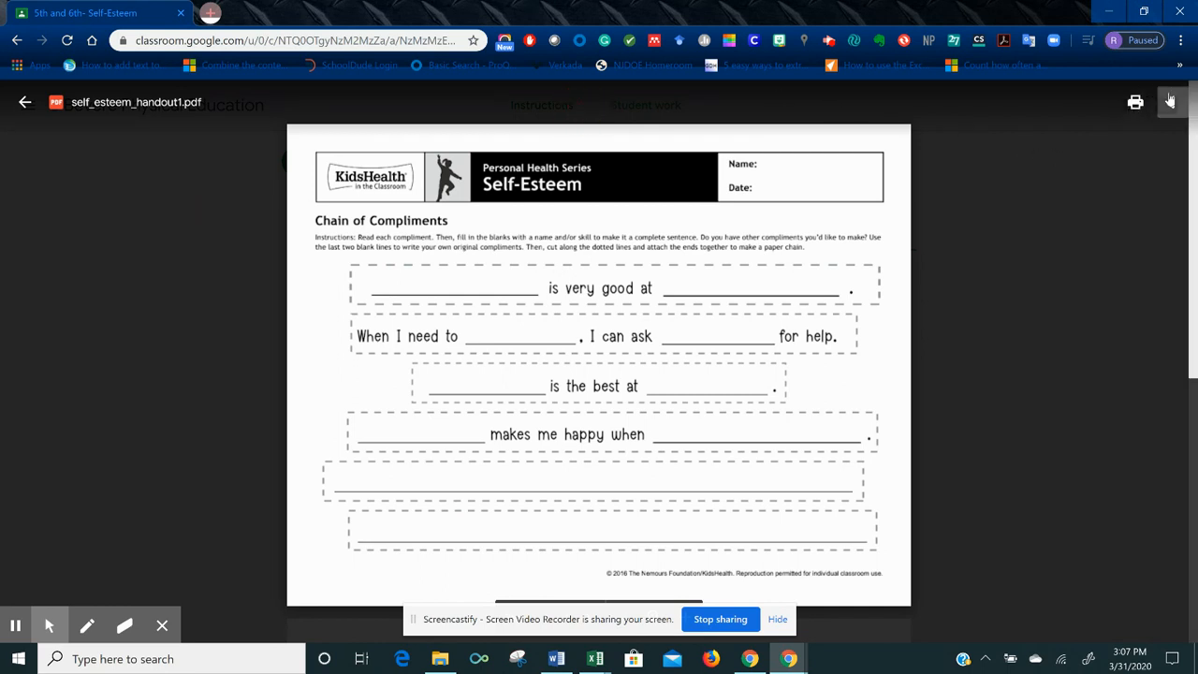
{"action": "mouse_move", "coordinate": [1172, 101]}
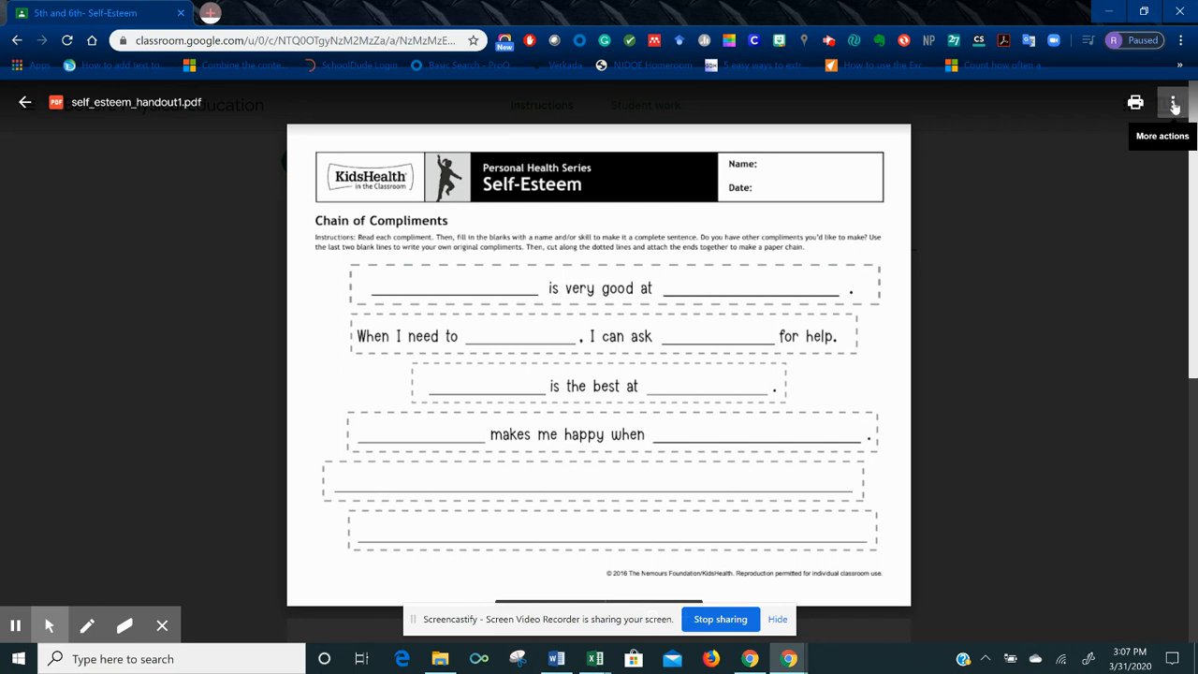
{"action": "left_click", "coordinate": [1172, 103]}
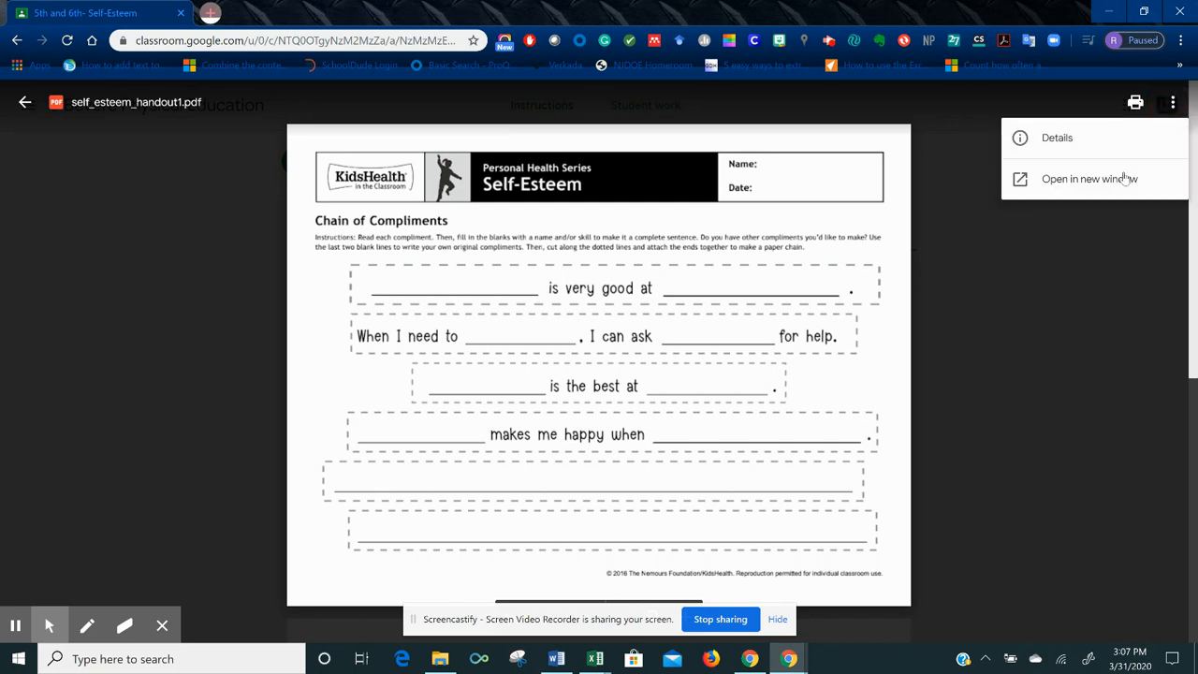
Choose Open in new window so the handout opens in its own Google Drive tab
{"action": "left_click", "coordinate": [1090, 178]}
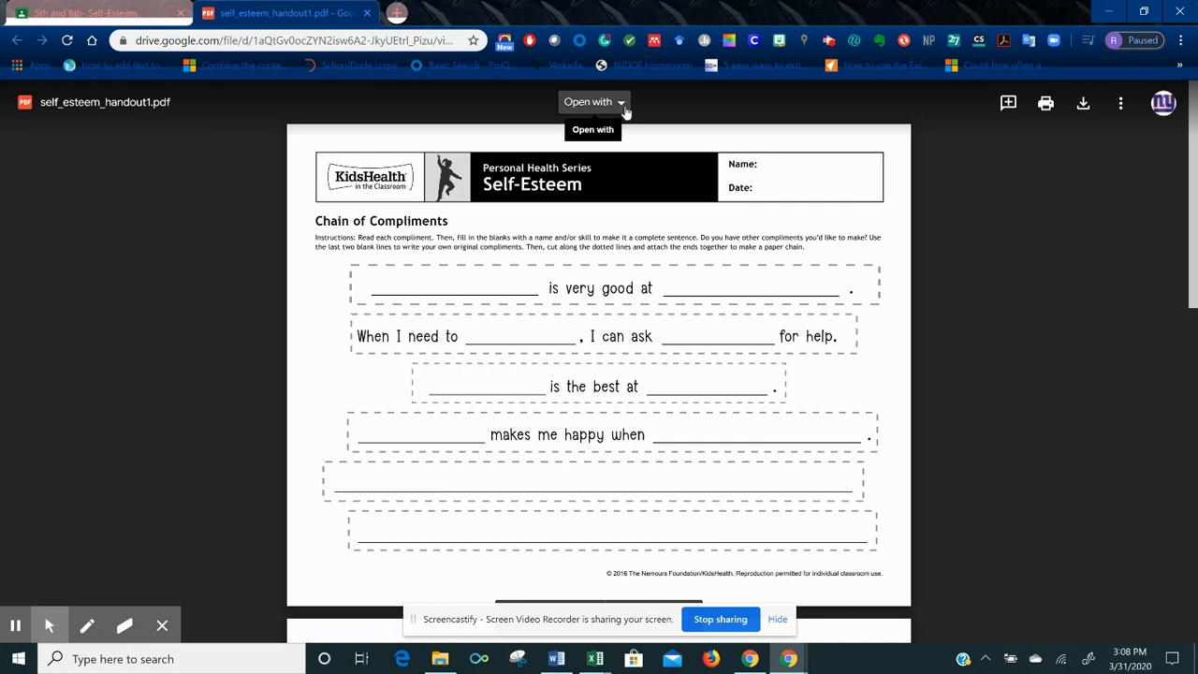
{"action": "left_click", "coordinate": [593, 101]}
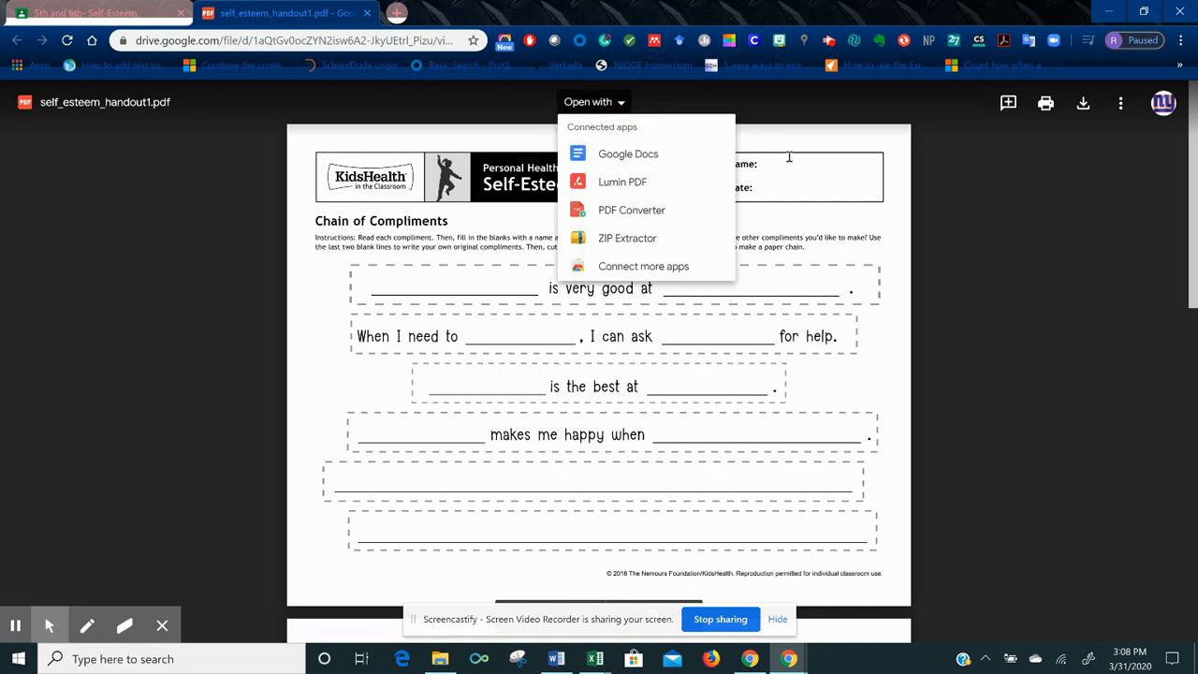
{"action": "left_click", "coordinate": [577, 363]}
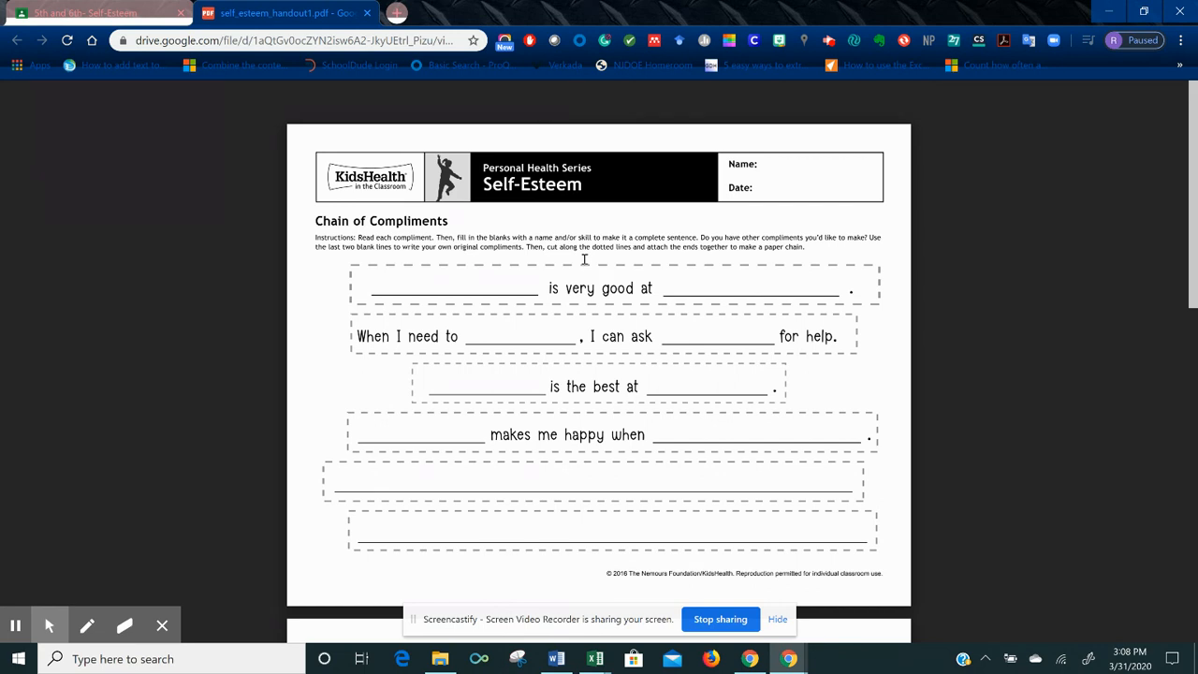
{"action": "mouse_move", "coordinate": [580, 271]}
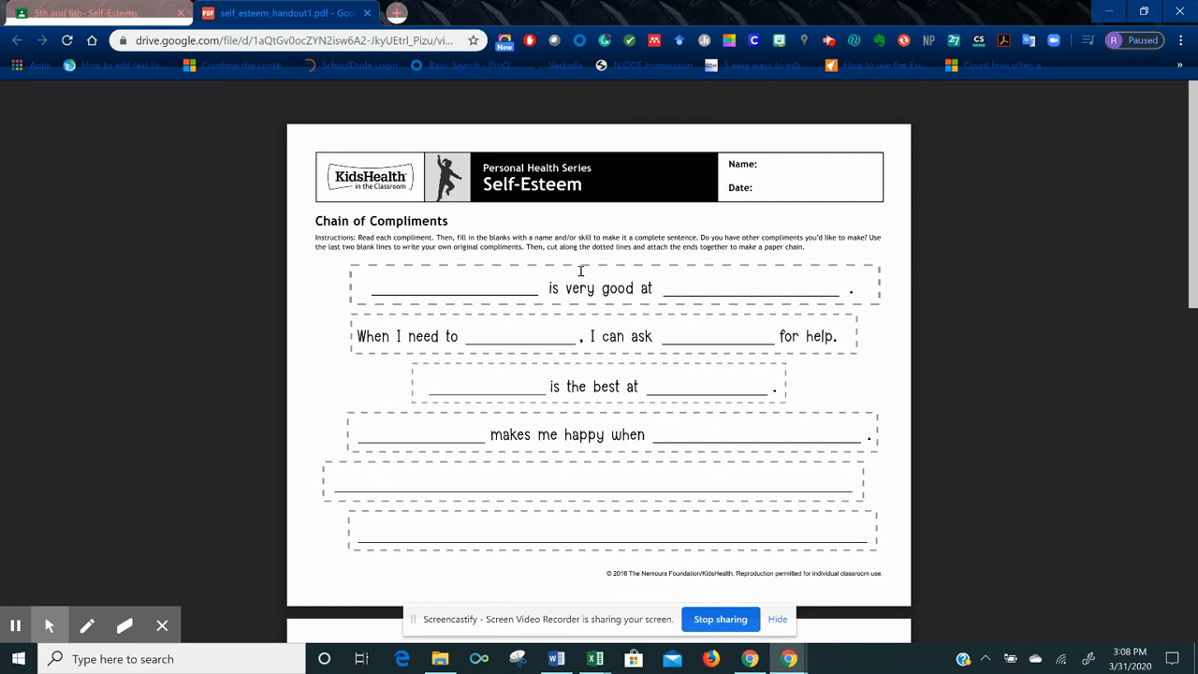